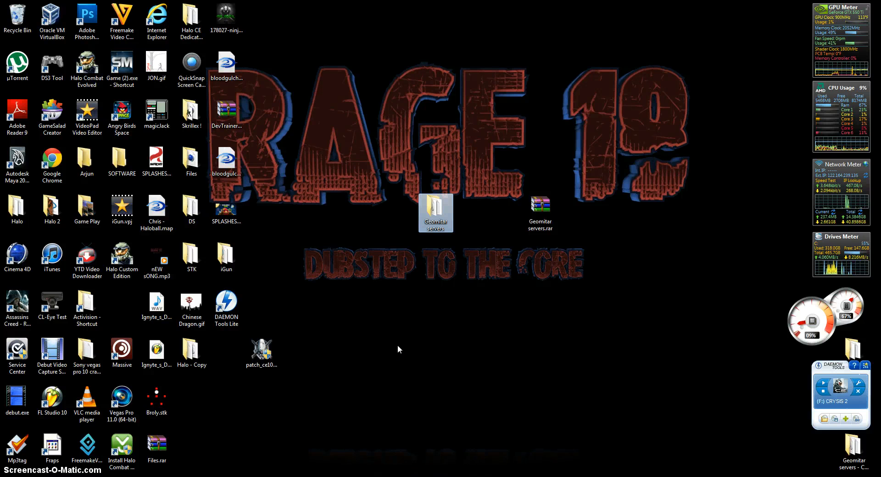
{"action": "mouse_move", "coordinate": [478, 339]}
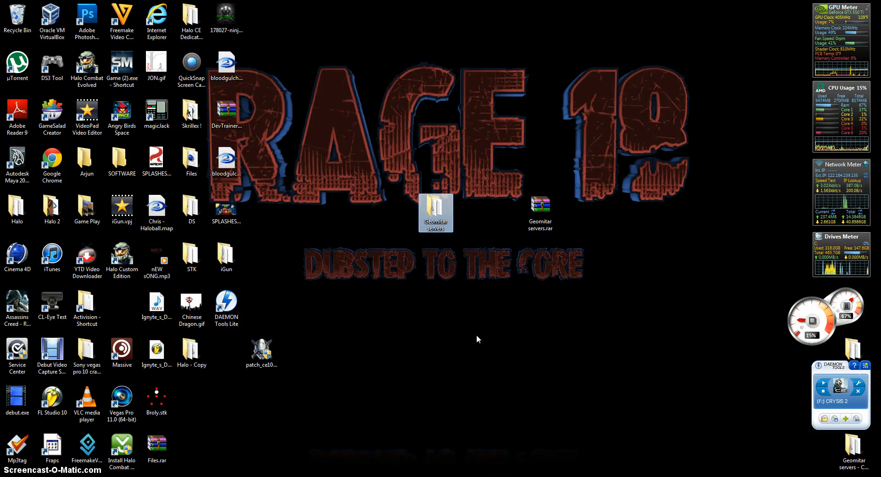
{"action": "mouse_move", "coordinate": [475, 336]}
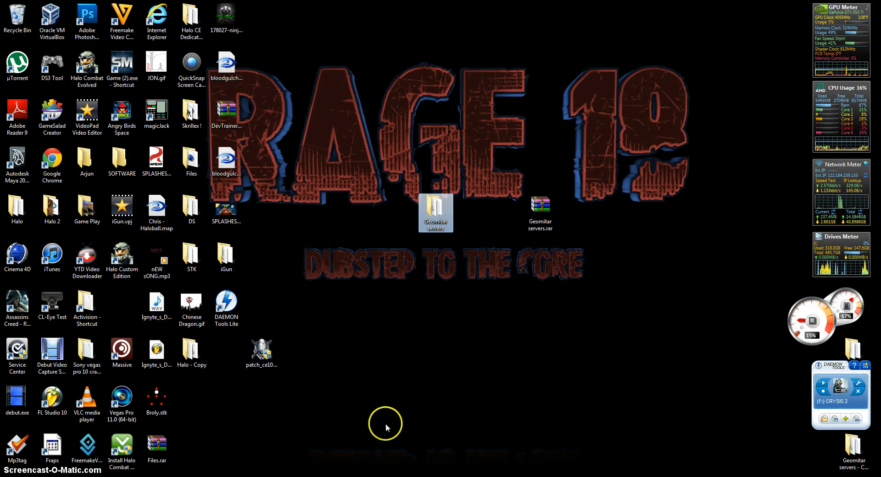
{"action": "mouse_move", "coordinate": [528, 302]}
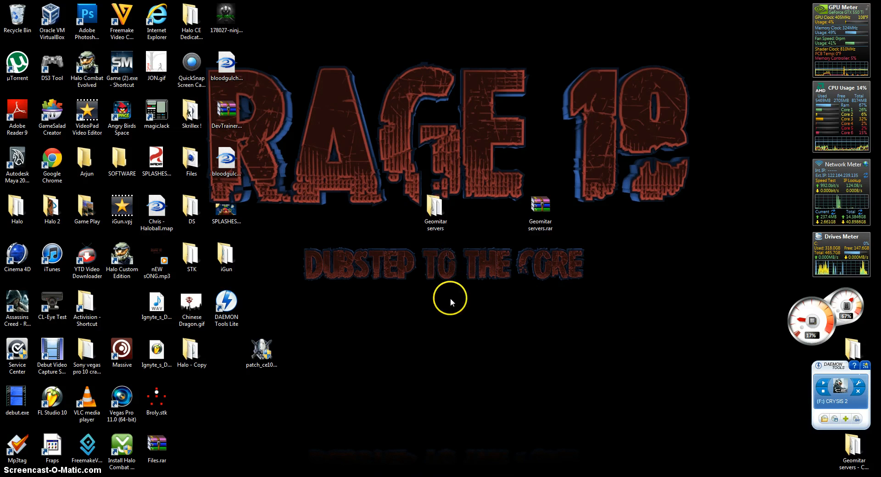
Step: Scroll the Geomitar servers folder and open init.txt in Notepad
{"action": "left_click_drag", "start_coordinate": [450, 297], "coordinate": [625, 460]}
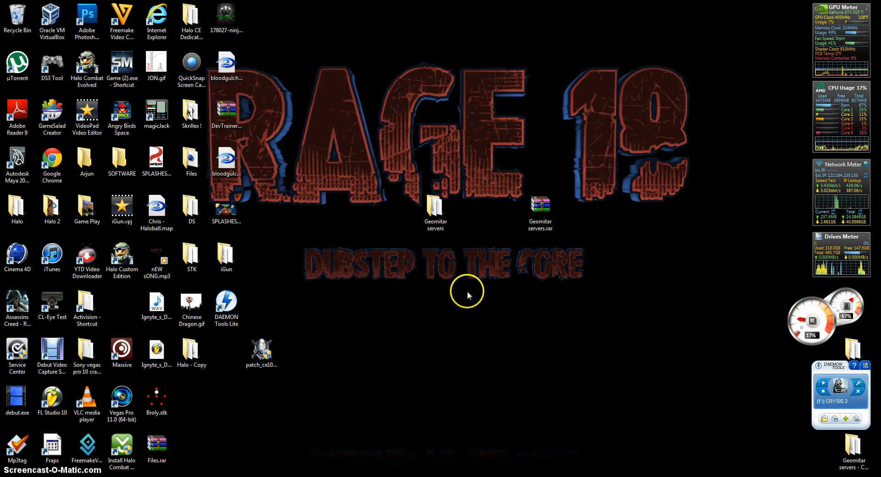
{"action": "mouse_move", "coordinate": [633, 321]}
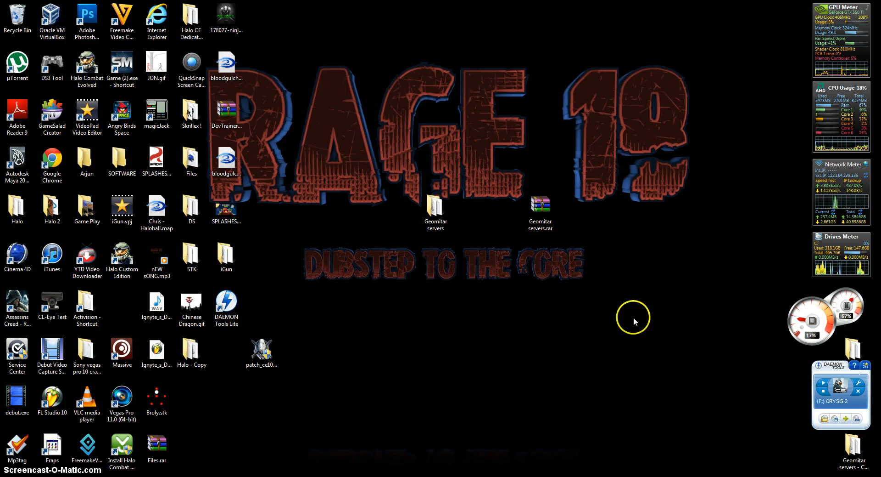
{"action": "mouse_move", "coordinate": [565, 311]}
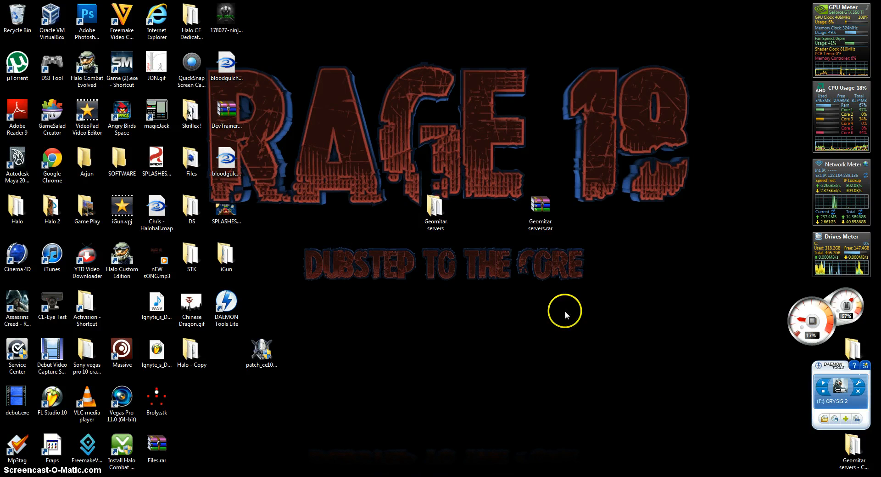
{"action": "mouse_move", "coordinate": [528, 260]}
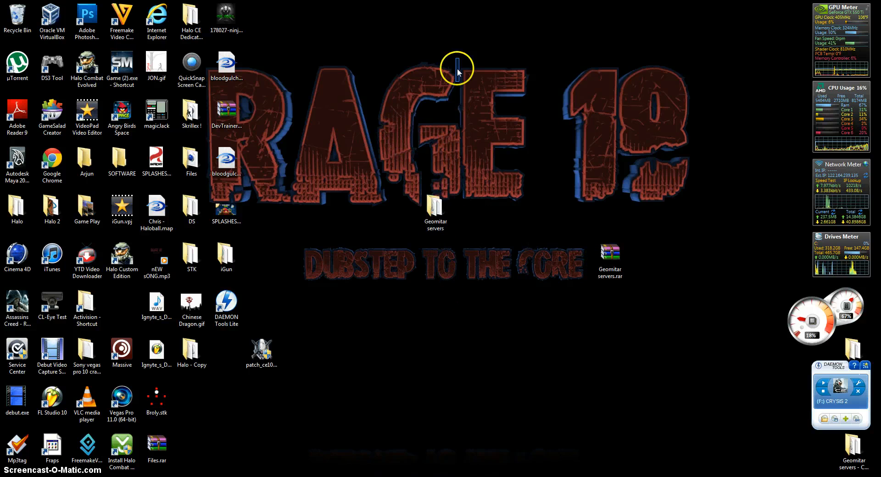
{"action": "mouse_move", "coordinate": [452, 257]}
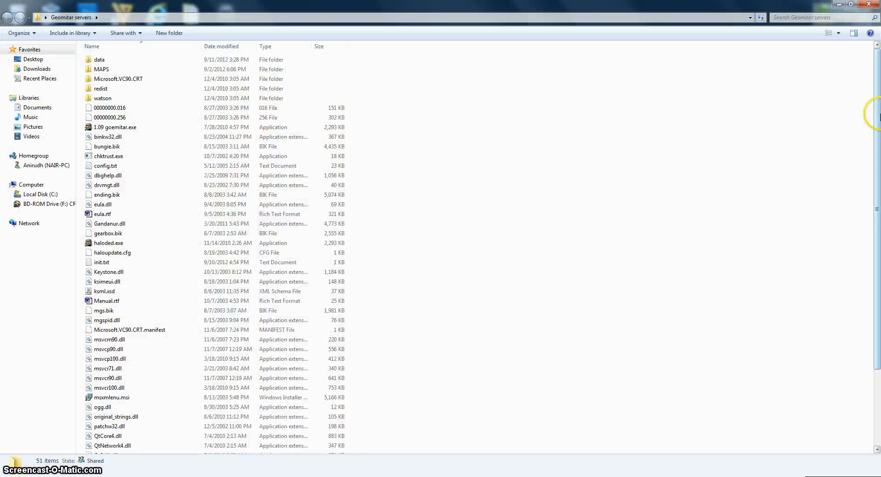
{"action": "left_click", "coordinate": [102, 213]}
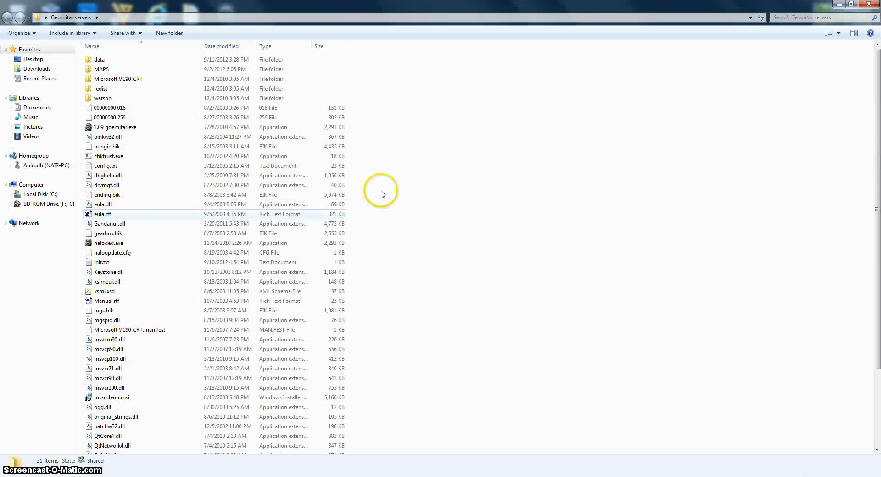
{"action": "scroll", "scroll_direction": "down", "scroll_amount": 3}
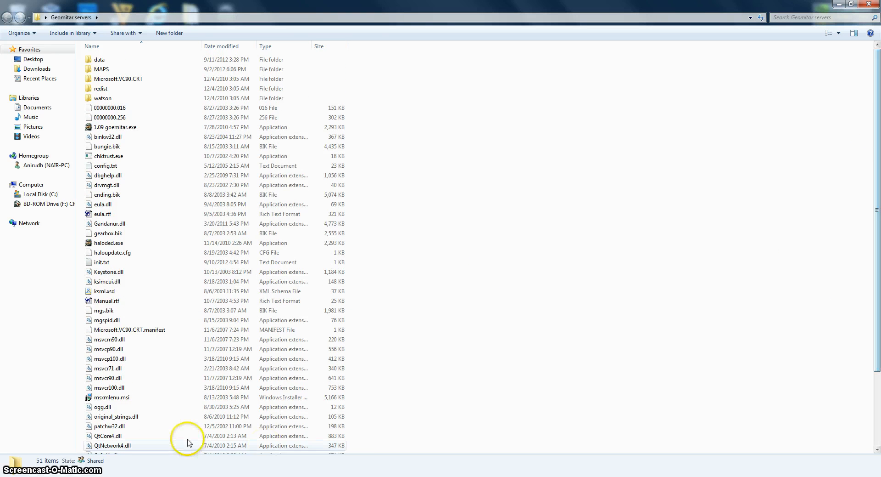
{"action": "double_click", "coordinate": [102, 262]}
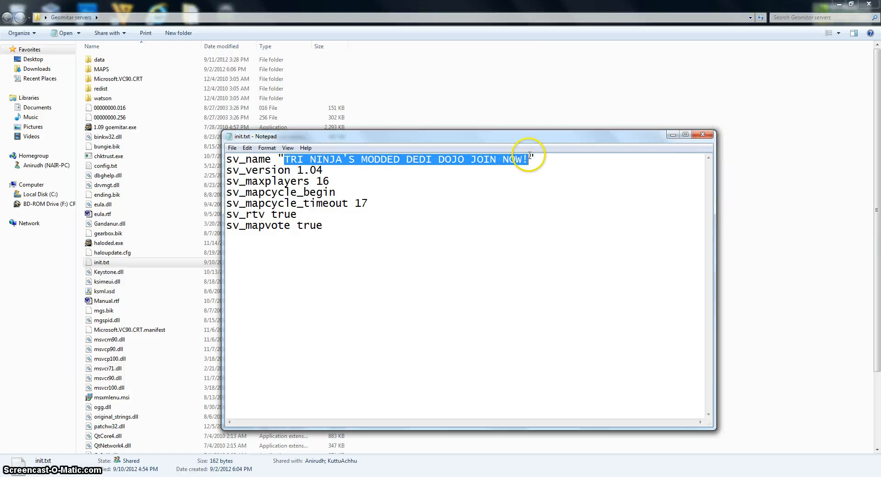
Step: Check the server name, max players 16 and map cycle values, then close init.txt unchanged
{"action": "left_click", "coordinate": [296, 171]}
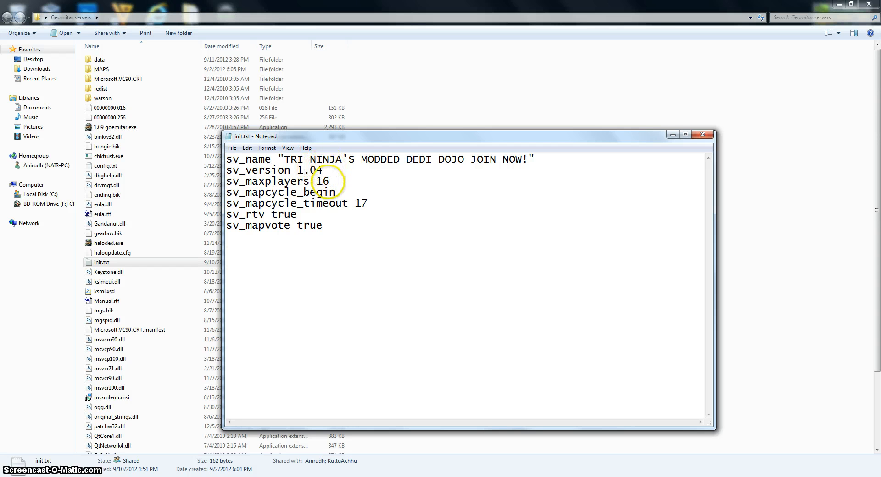
{"action": "double_click", "coordinate": [321, 180]}
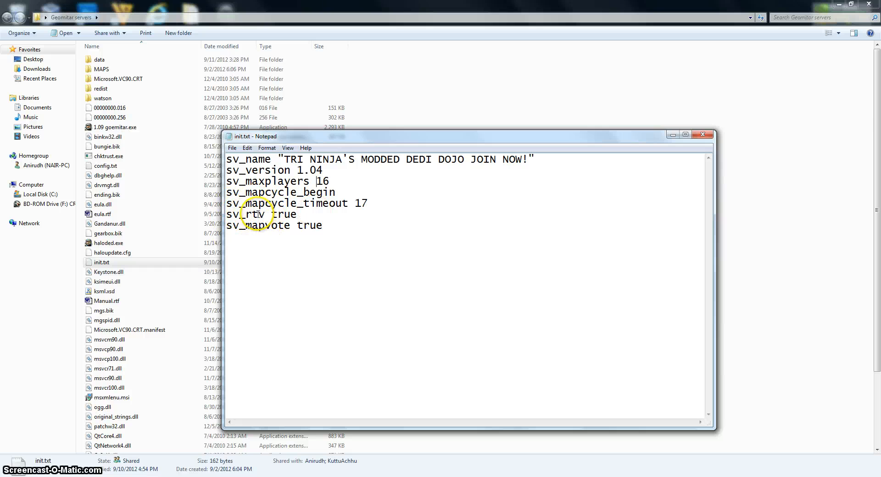
{"action": "mouse_move", "coordinate": [280, 226]}
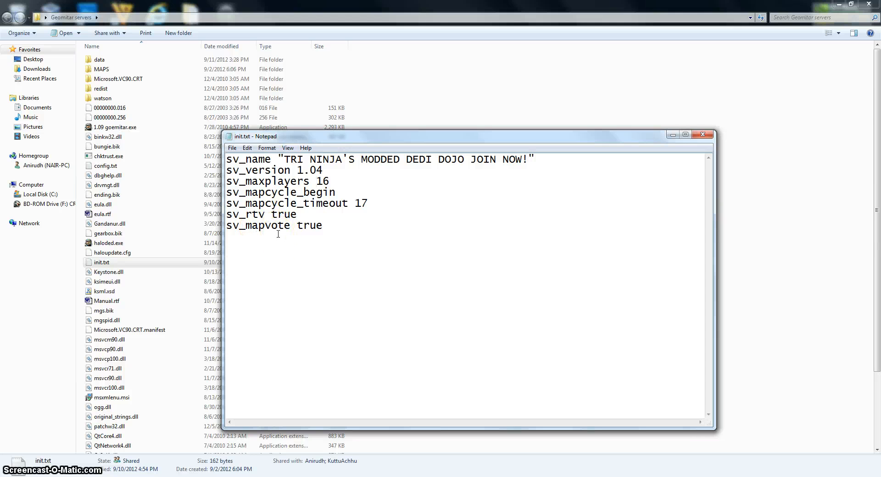
{"action": "left_click", "coordinate": [317, 181]}
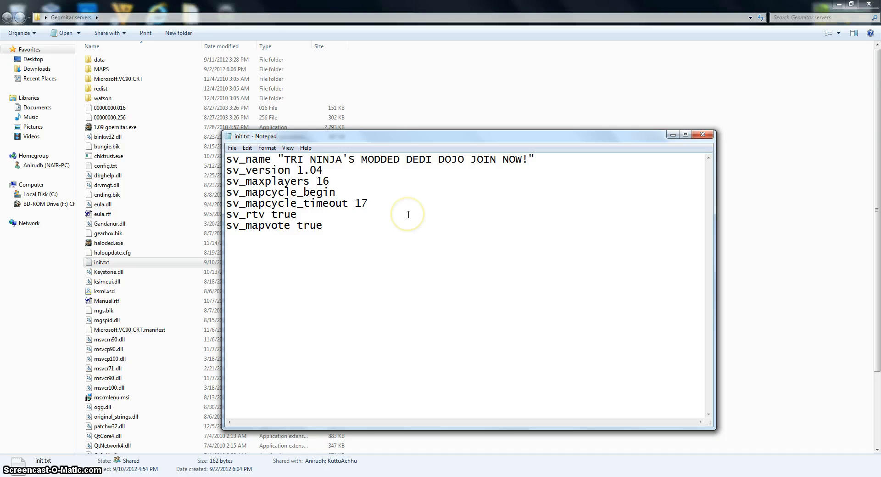
{"action": "mouse_move", "coordinate": [366, 222]}
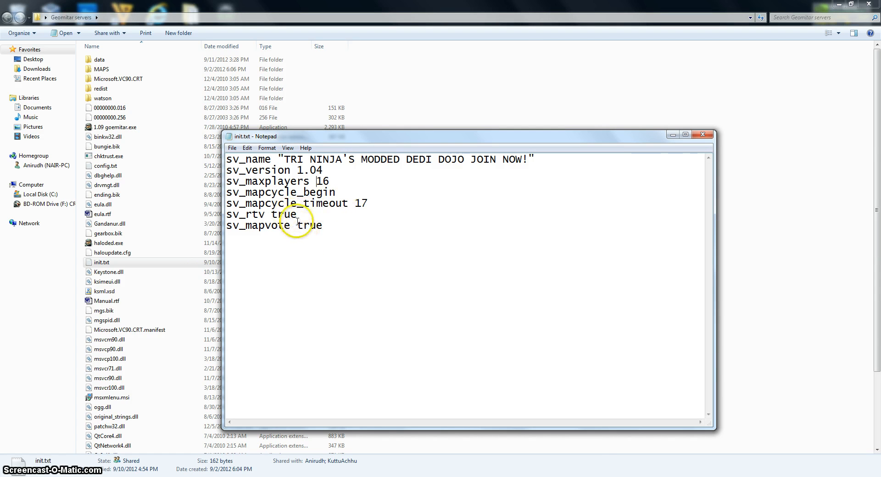
{"action": "double_click", "coordinate": [310, 226]}
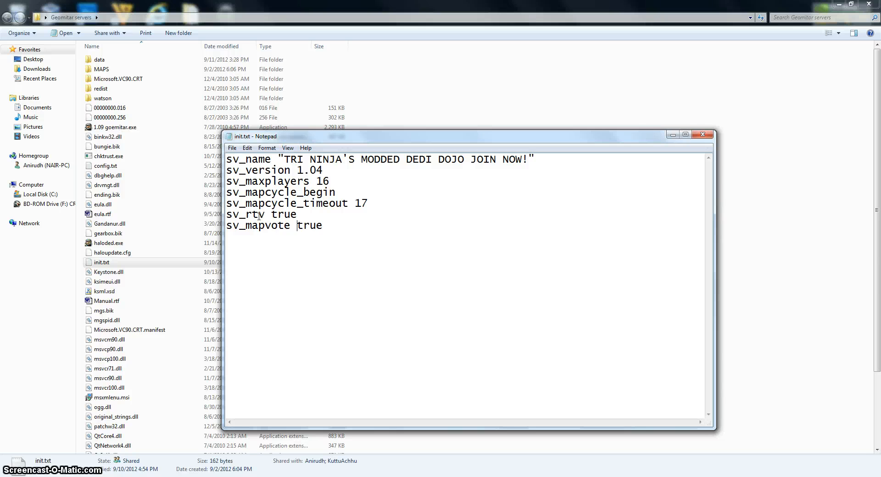
{"action": "left_click", "coordinate": [325, 228]}
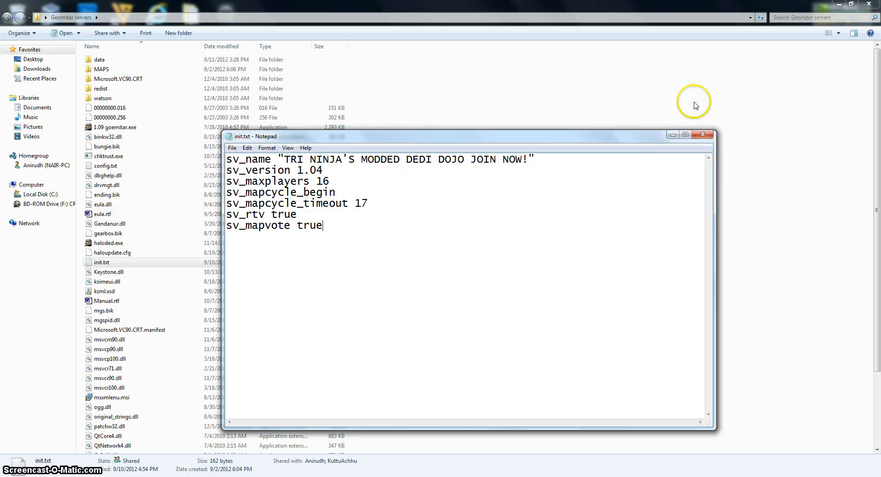
{"action": "left_click", "coordinate": [702, 133]}
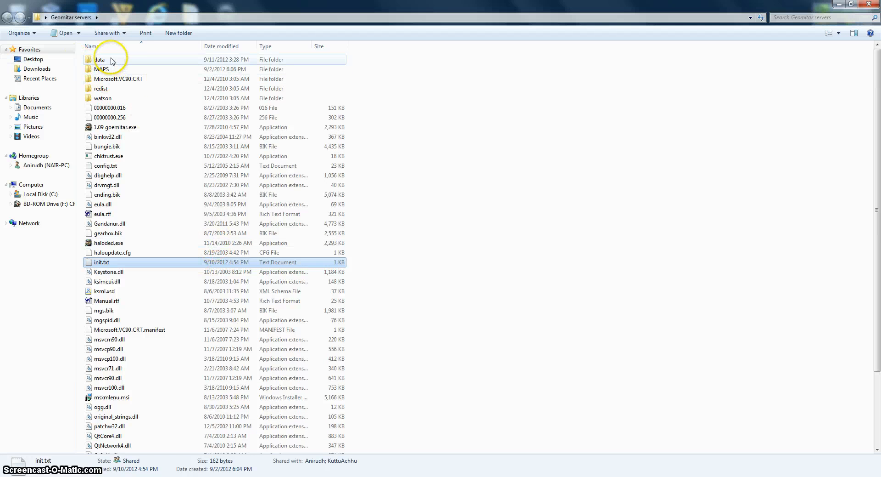
Step: Open the data folder and its mapcycle.txt file
{"action": "double_click", "coordinate": [100, 59]}
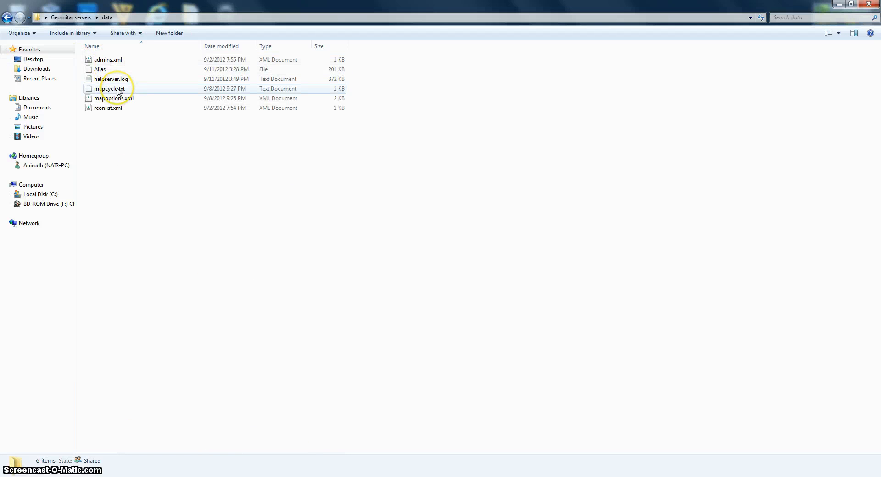
{"action": "double_click", "coordinate": [110, 88]}
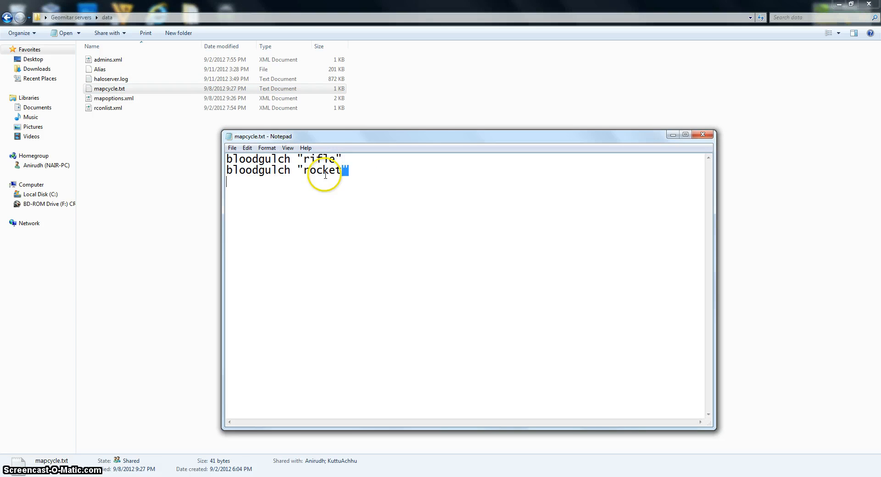
Step: Erase the stray letters typed on the third line of mapcycle.txt
{"action": "double_click", "coordinate": [322, 170]}
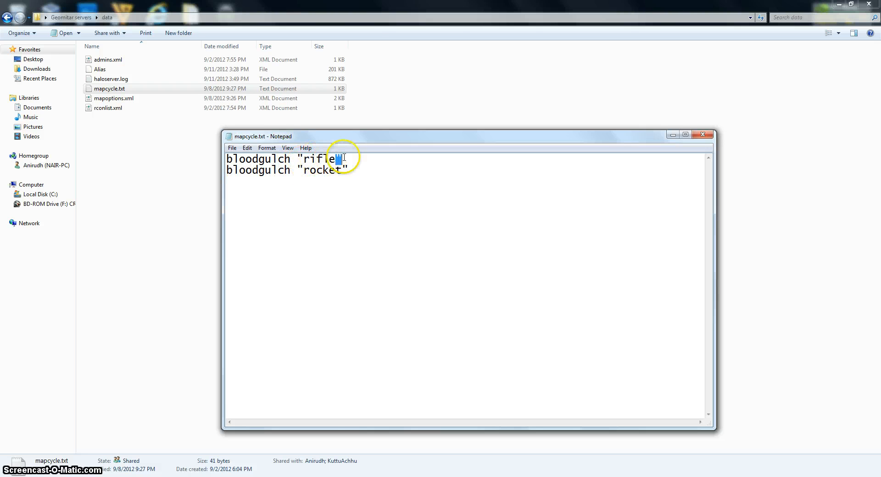
{"action": "double_click", "coordinate": [322, 170]}
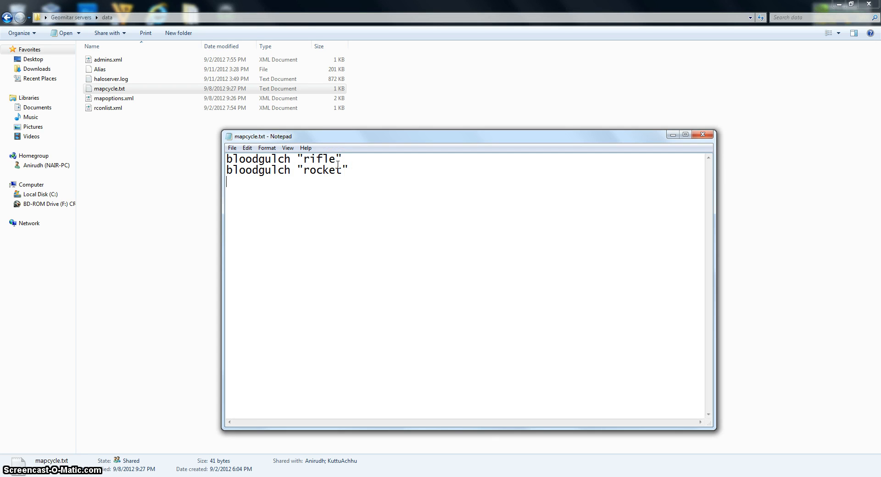
{"action": "type", "text": "der"}
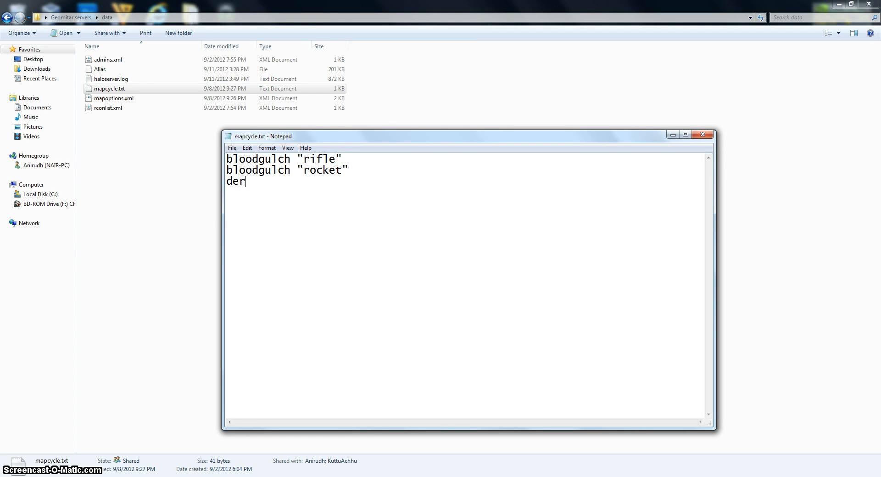
{"action": "key", "text": "BackSpace"}
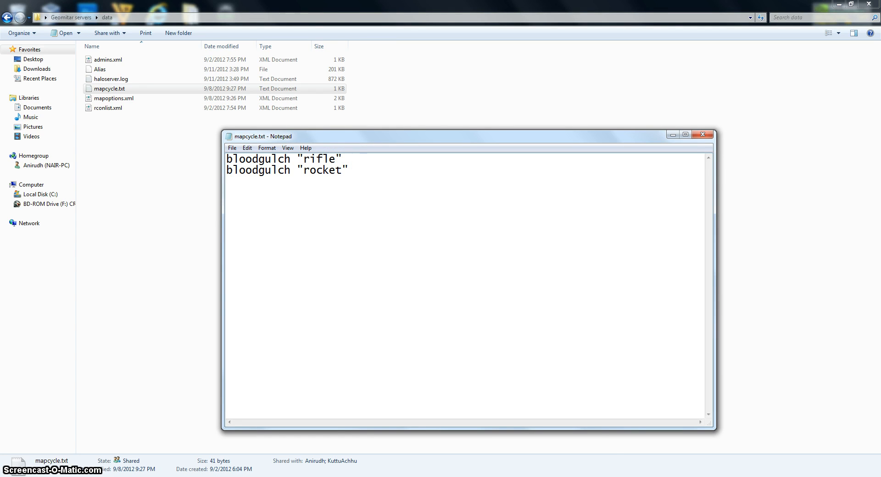
Step: Type a beaver creek "ninja" line, then delete it with Backspace
{"action": "type", "text": "bea"}
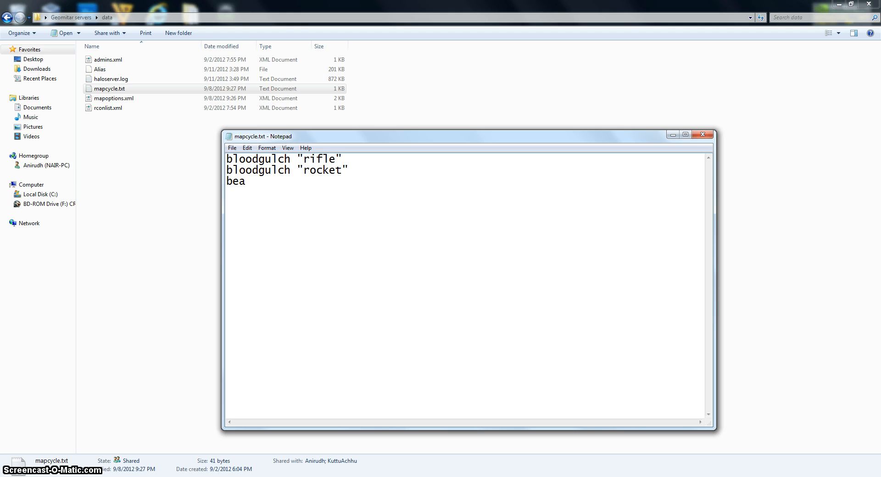
{"action": "type", "text": "ver"}
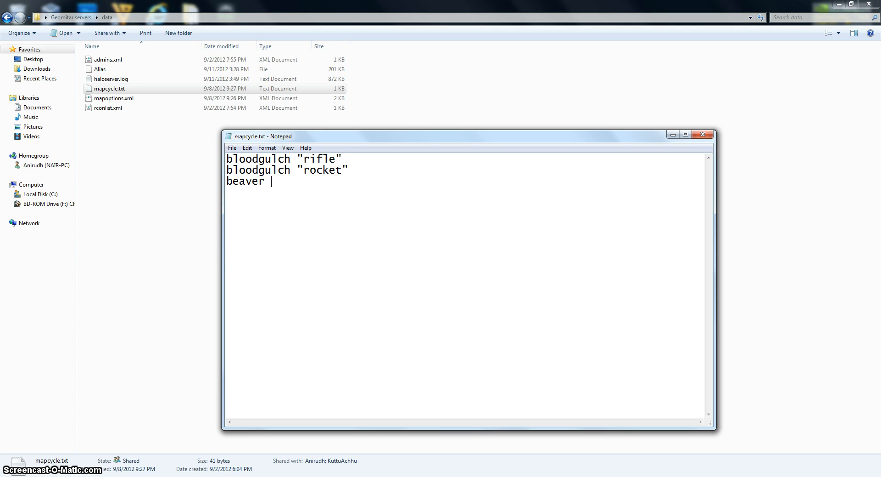
{"action": "type", "text": "cree"}
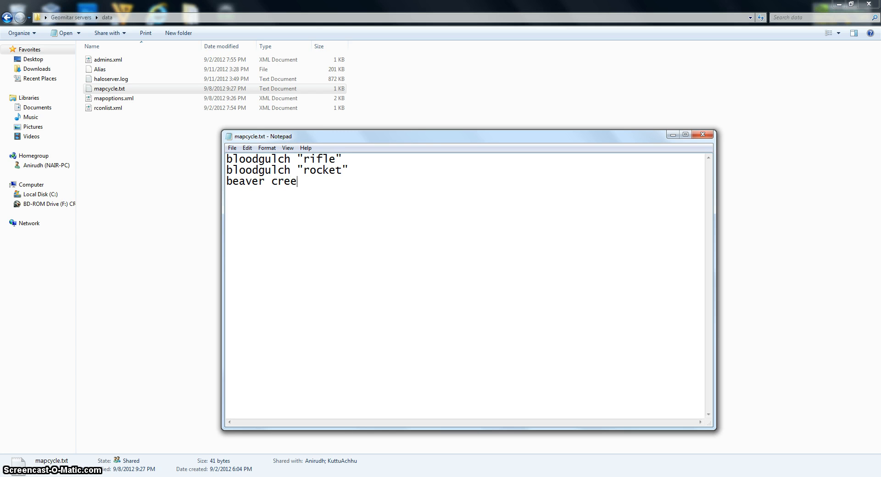
{"action": "type", "text": "k"}
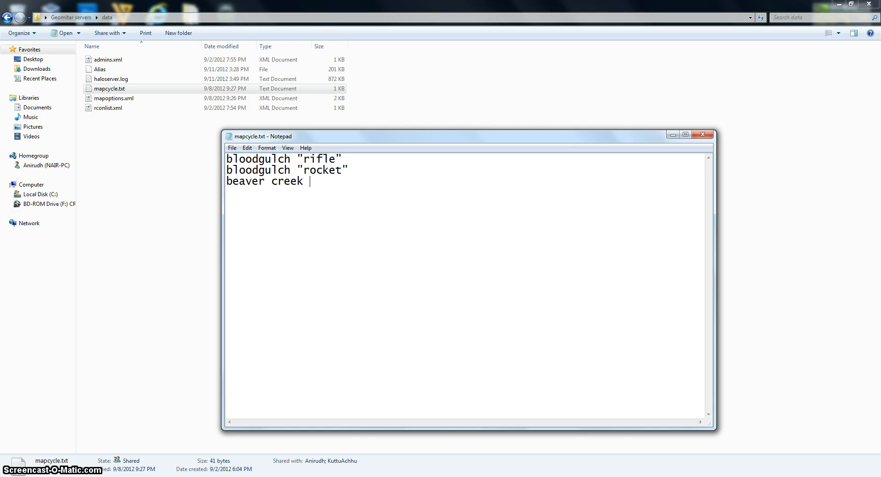
{"action": "type", "text": "\""}
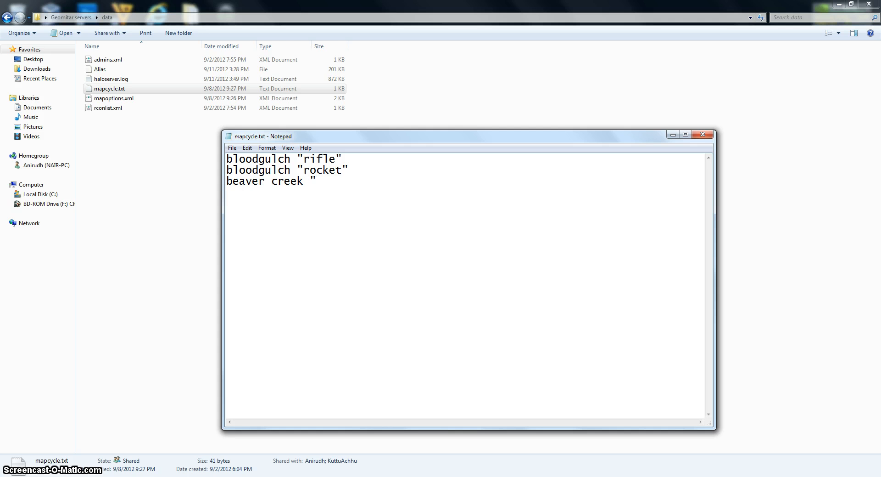
{"action": "type", "text": "ni"}
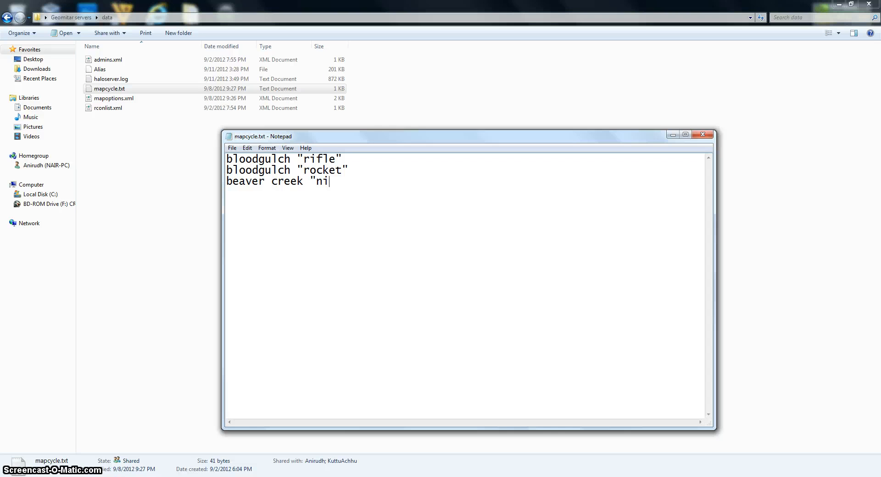
{"action": "type", "text": "nja\""}
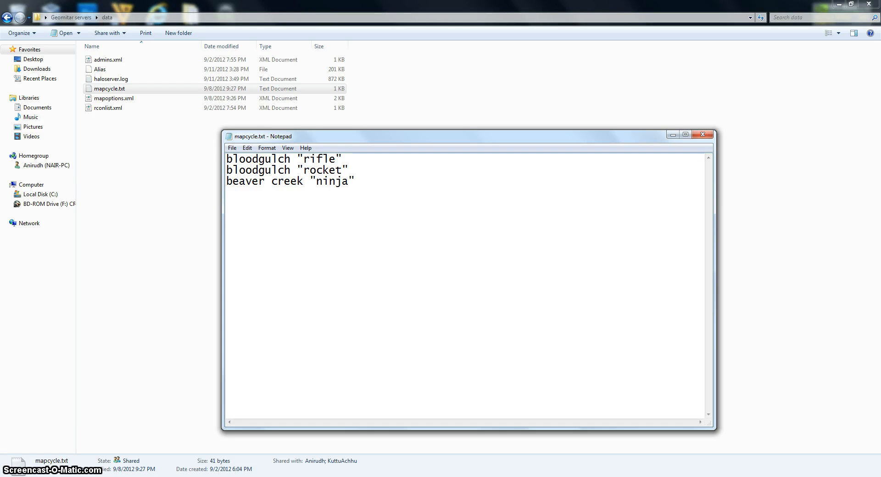
{"action": "key", "text": "Backspace"}
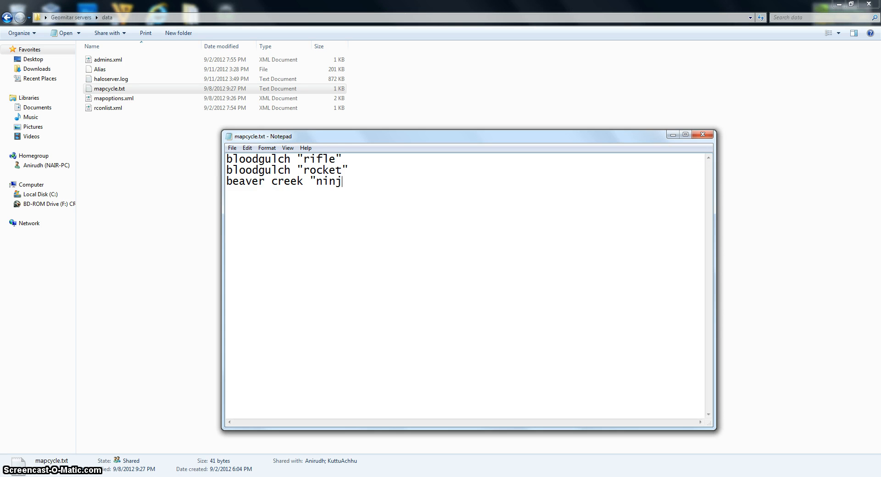
{"action": "key", "text": "BackSpace"}
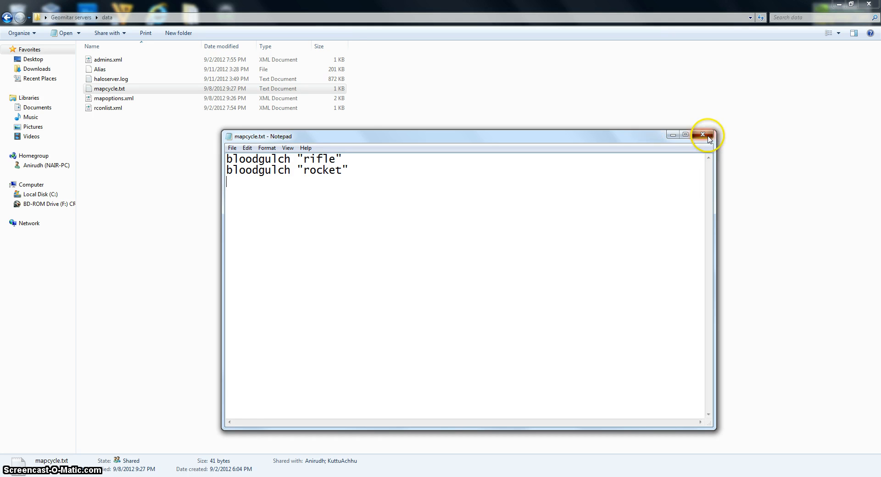
Step: Discard mapcycle.txt changes with Don't Save and navigate back up to the Geomitar servers listing
{"action": "left_click", "coordinate": [703, 135]}
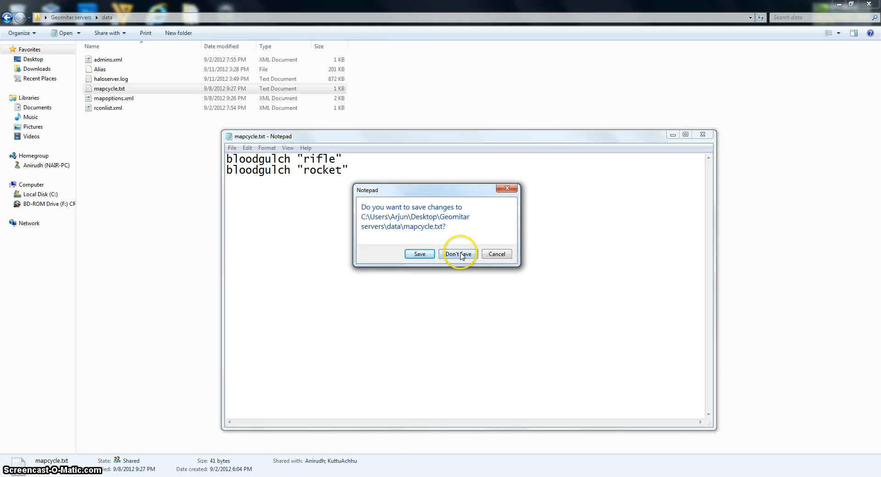
{"action": "left_click", "coordinate": [458, 254]}
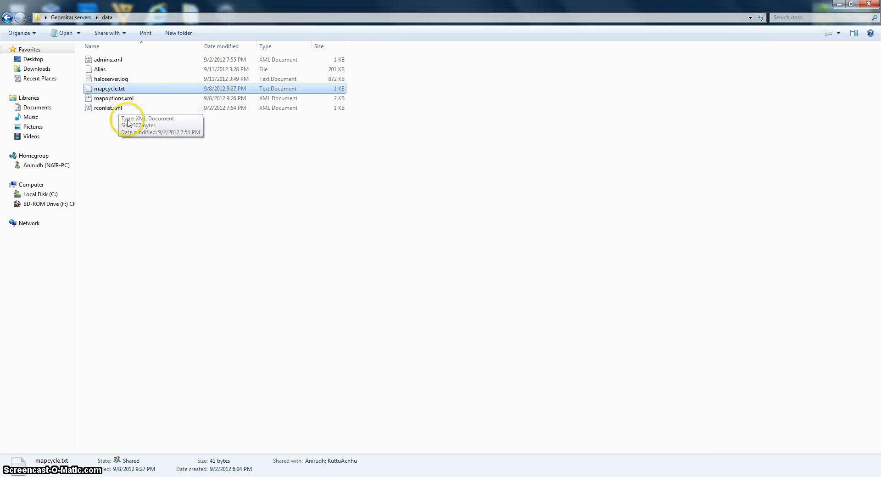
{"action": "mouse_move", "coordinate": [111, 115]}
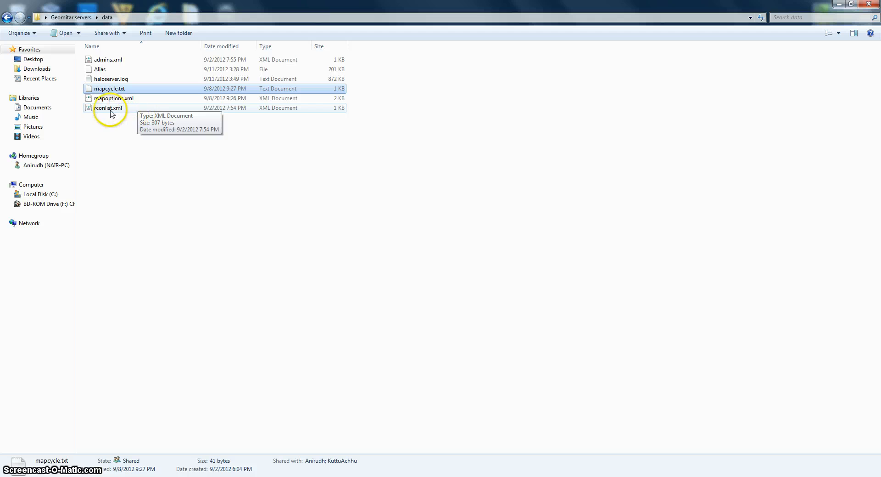
{"action": "left_click", "coordinate": [7, 18]}
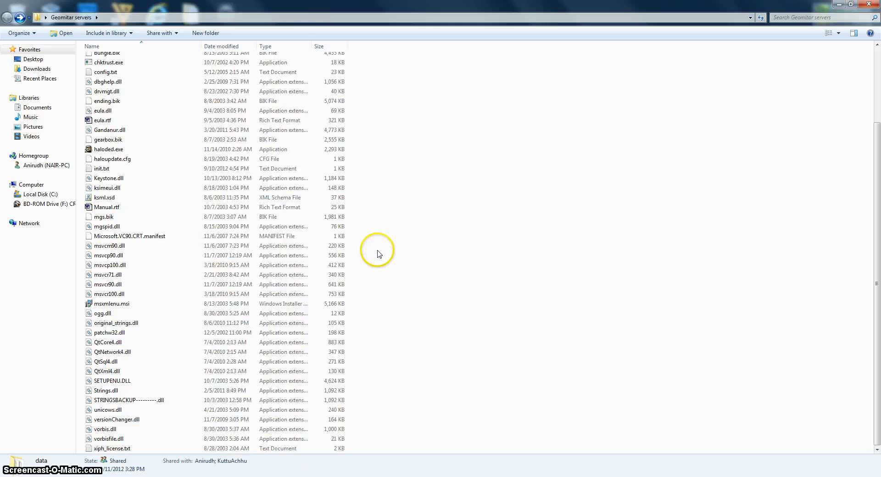
{"action": "scroll", "scroll_direction": "up", "scroll_amount": 3}
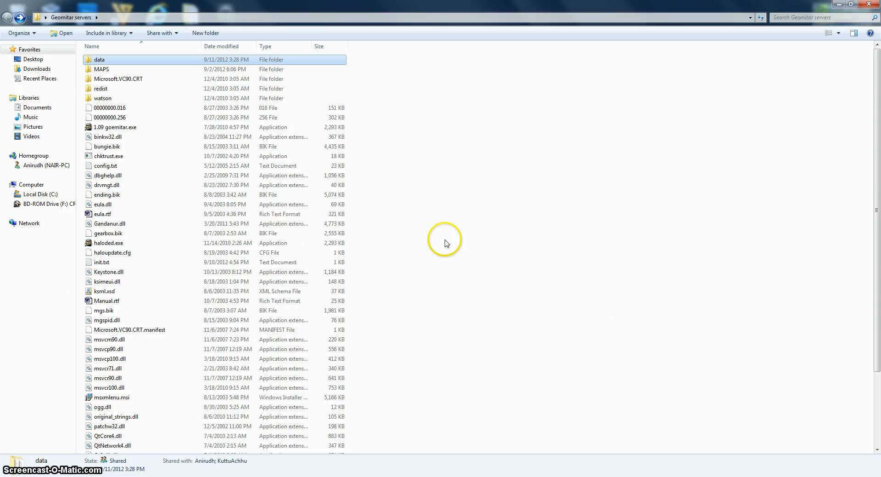
{"action": "mouse_move", "coordinate": [115, 117]}
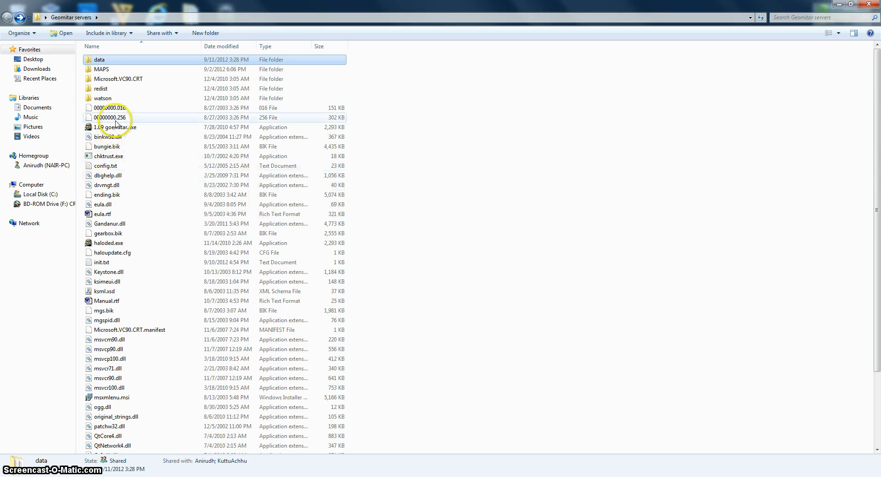
{"action": "mouse_move", "coordinate": [118, 127]}
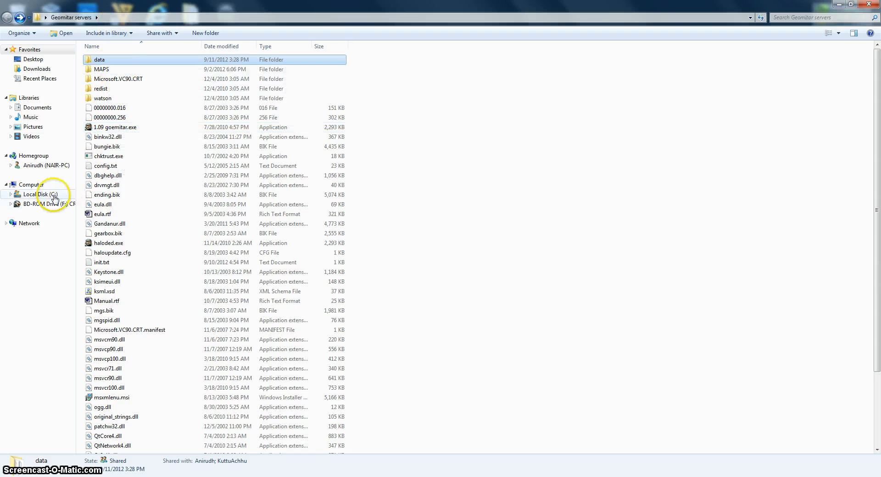
{"action": "left_click", "coordinate": [40, 193]}
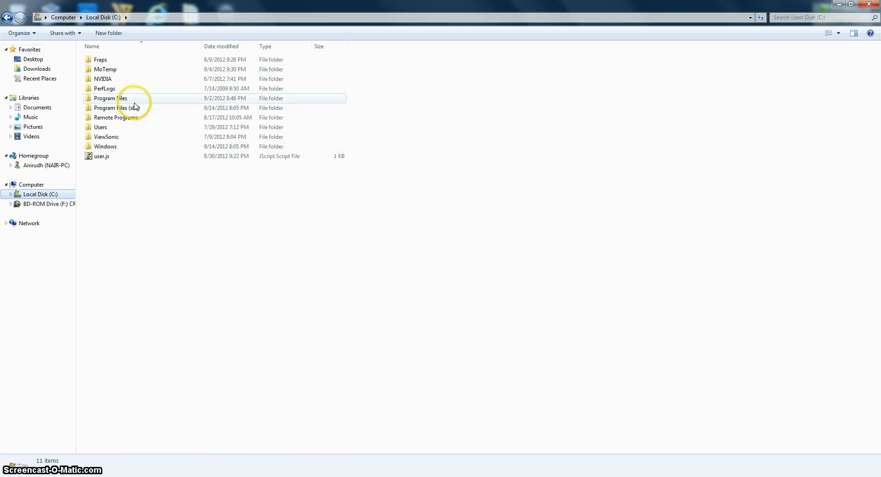
{"action": "double_click", "coordinate": [110, 98]}
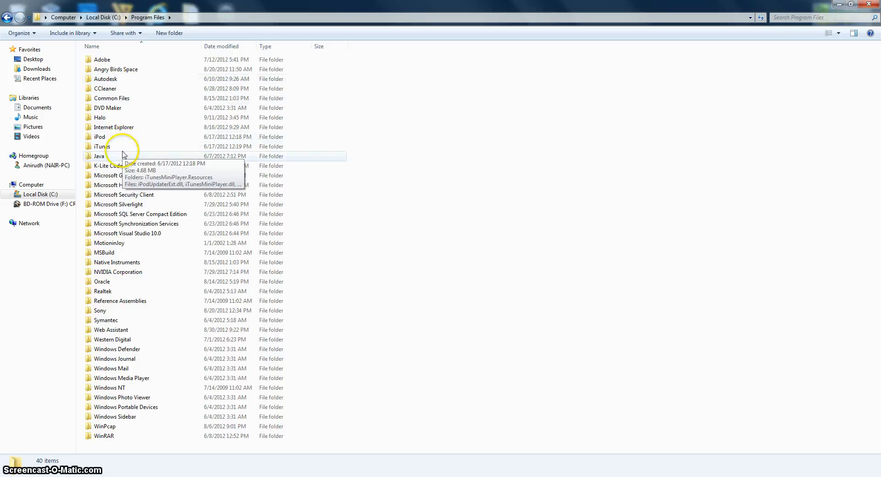
{"action": "mouse_move", "coordinate": [101, 117]}
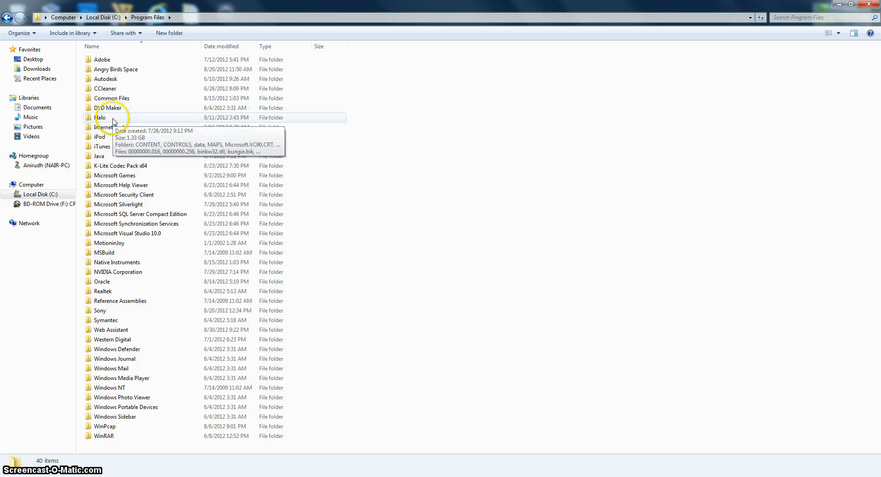
{"action": "double_click", "coordinate": [102, 117]}
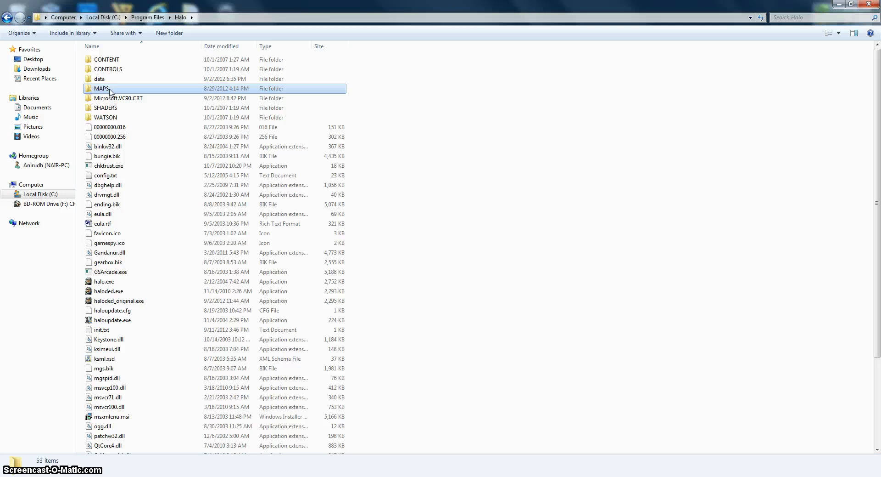
{"action": "right_click", "coordinate": [101, 88]}
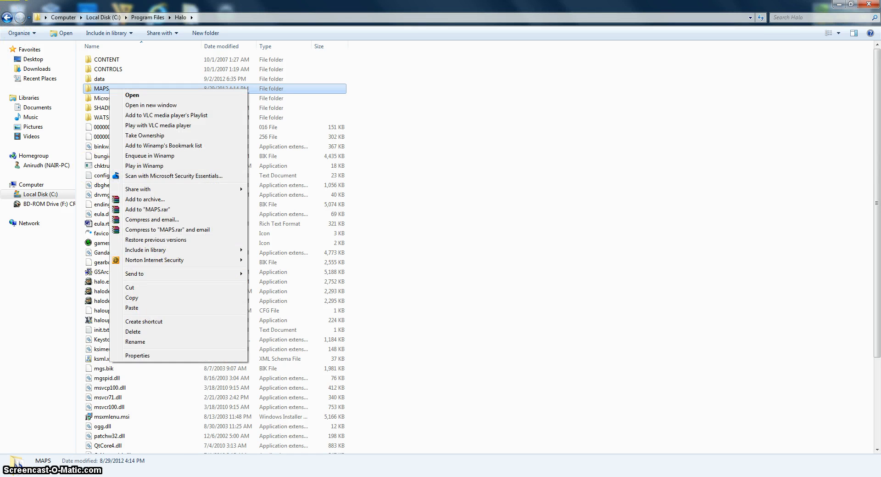
{"action": "left_click", "coordinate": [6, 17]}
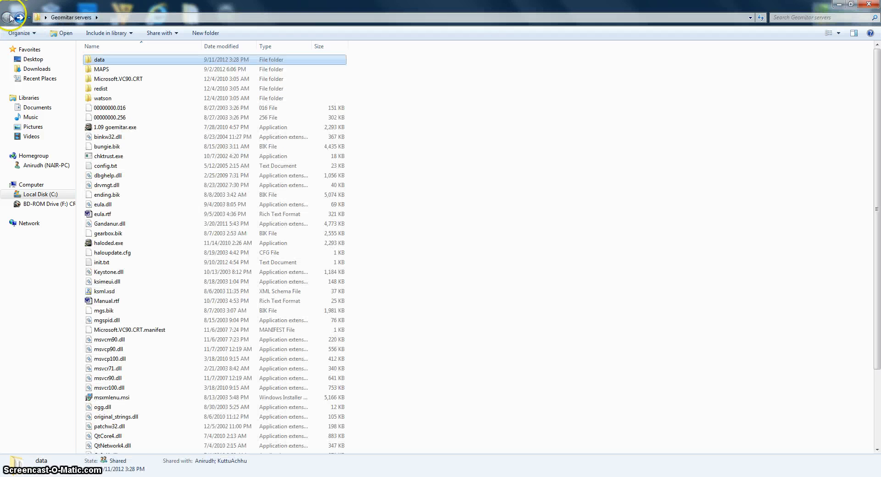
{"action": "mouse_move", "coordinate": [101, 69]}
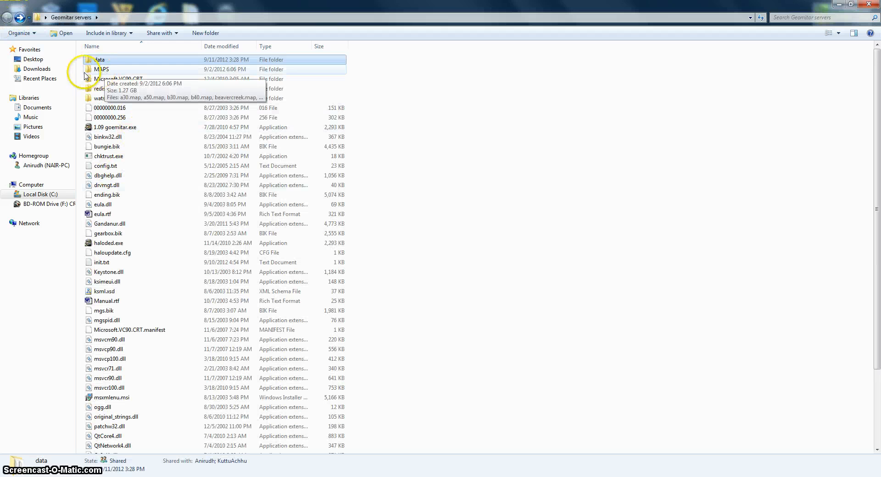
{"action": "double_click", "coordinate": [101, 69]}
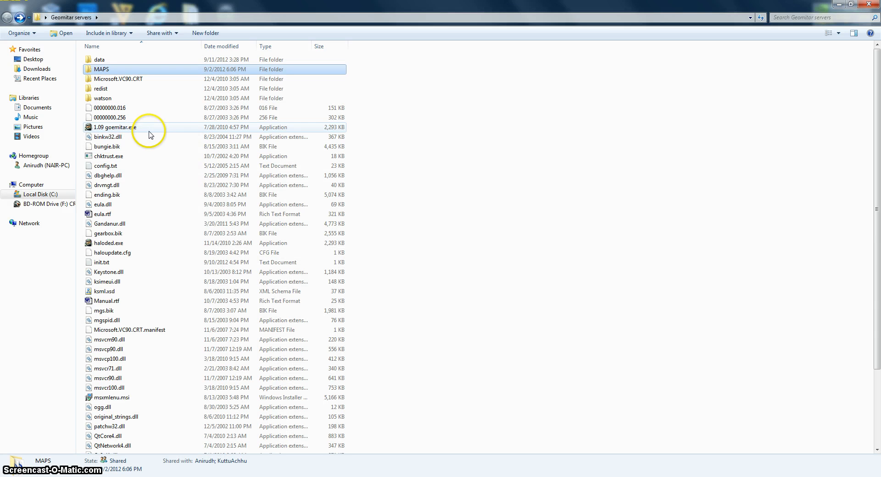
Step: Run 1.09 goemitar.exe, let Gandanur initialize with 16 players, then minimize Halo Console
{"action": "double_click", "coordinate": [115, 127]}
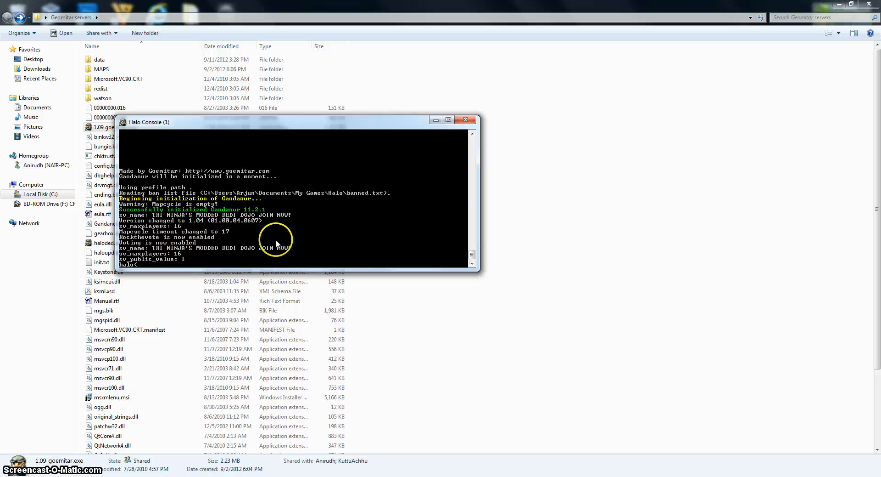
{"action": "mouse_move", "coordinate": [329, 210]}
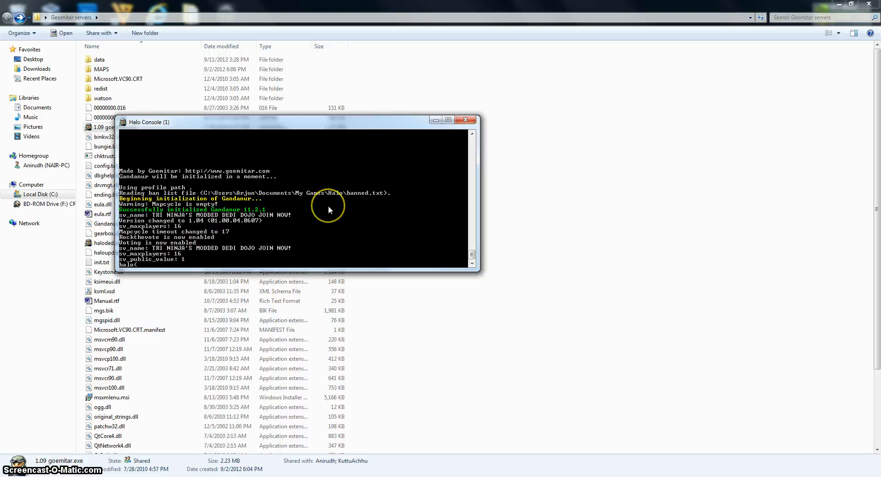
{"action": "left_click", "coordinate": [107, 368]}
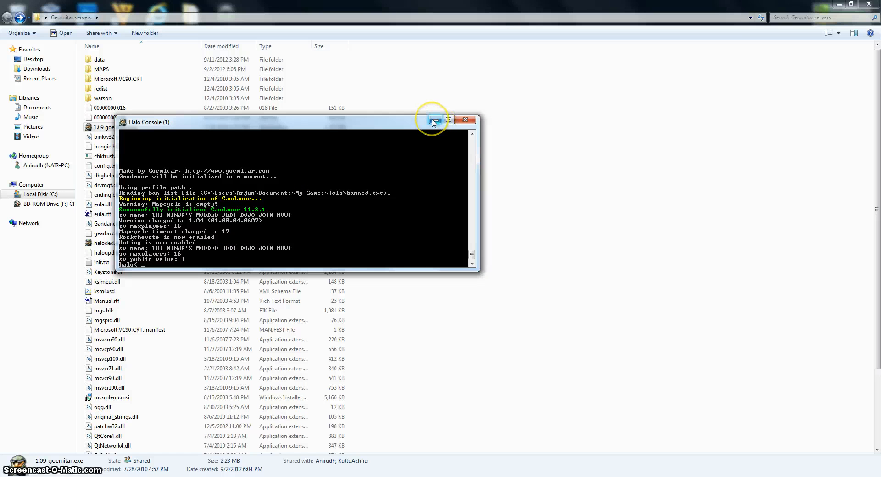
{"action": "mouse_move", "coordinate": [434, 120]}
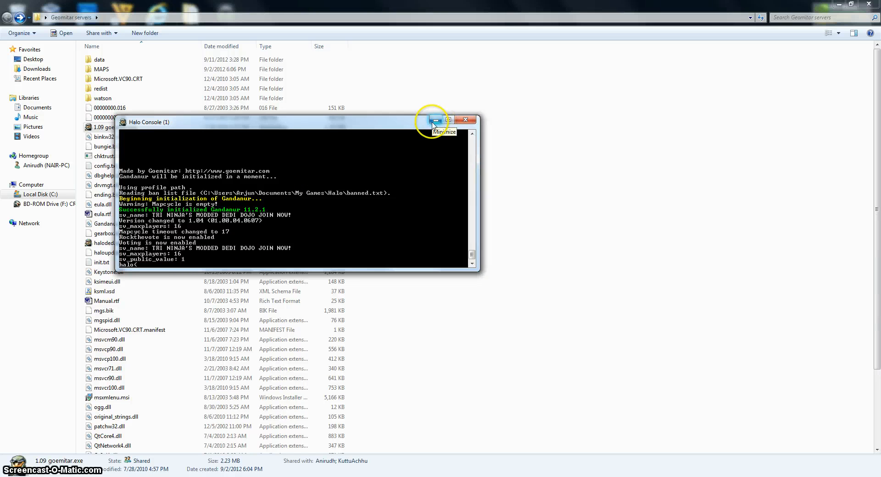
{"action": "left_click", "coordinate": [436, 120]}
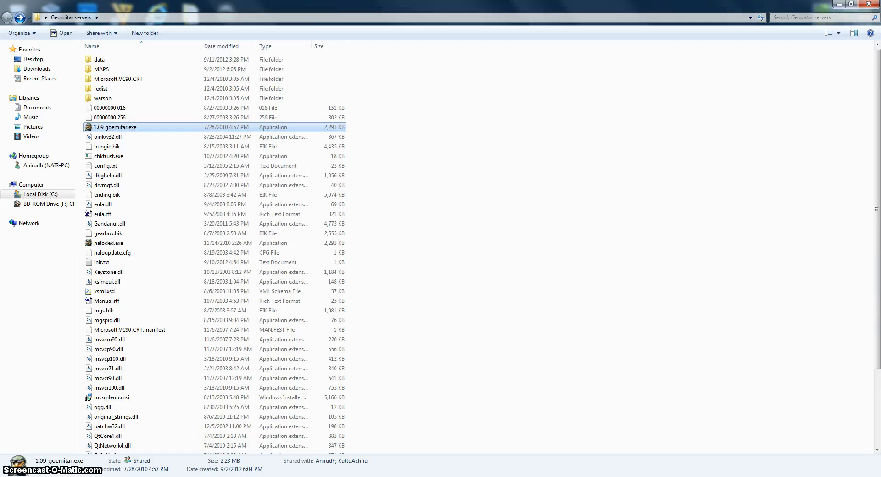